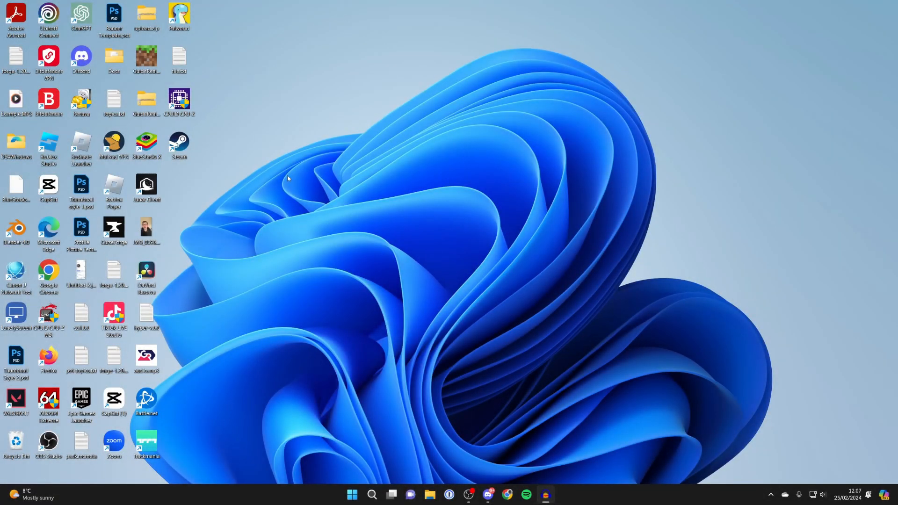
pyautogui.moveTo(283, 185)
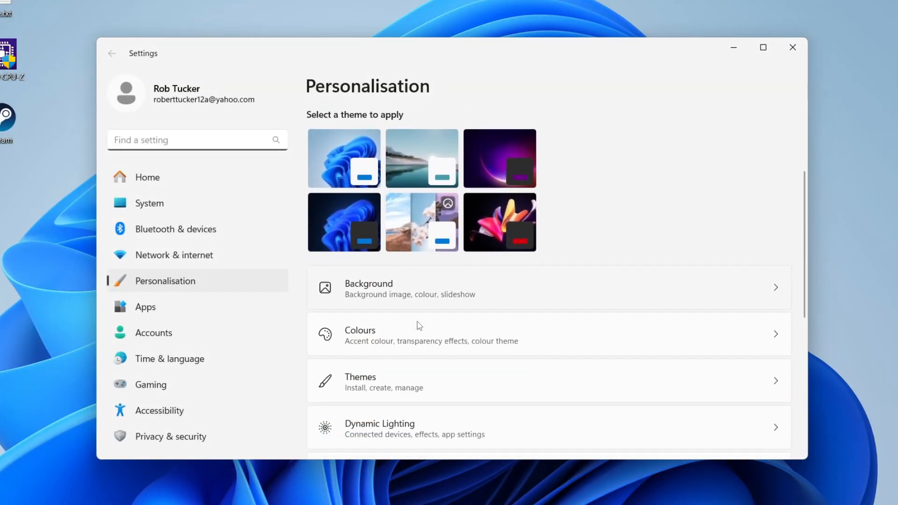
# Go to Themes and open Desktop icon settings under Related settings
pyautogui.click(379, 383)
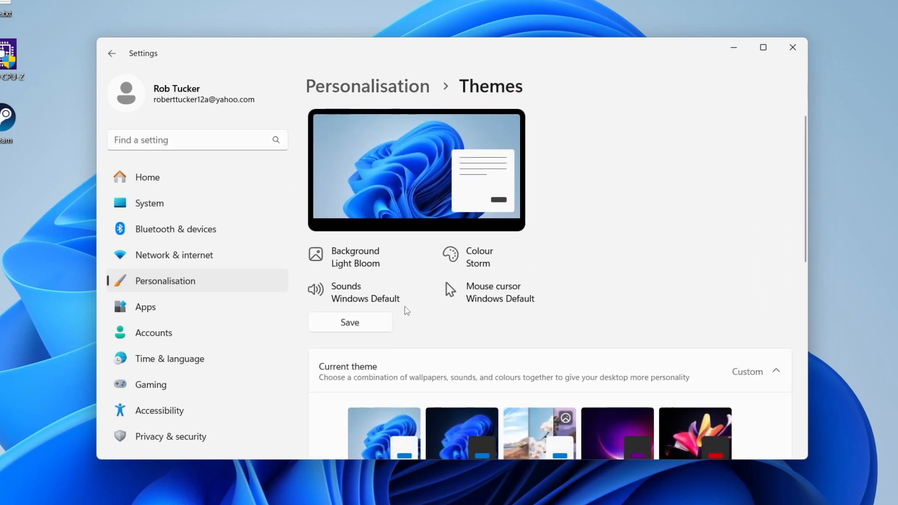
pyautogui.scroll(-3)
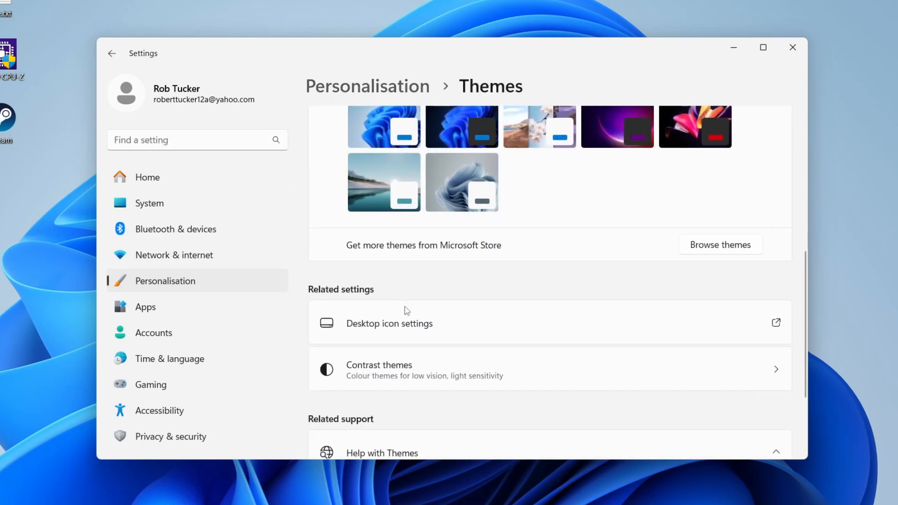
pyautogui.moveTo(402, 333)
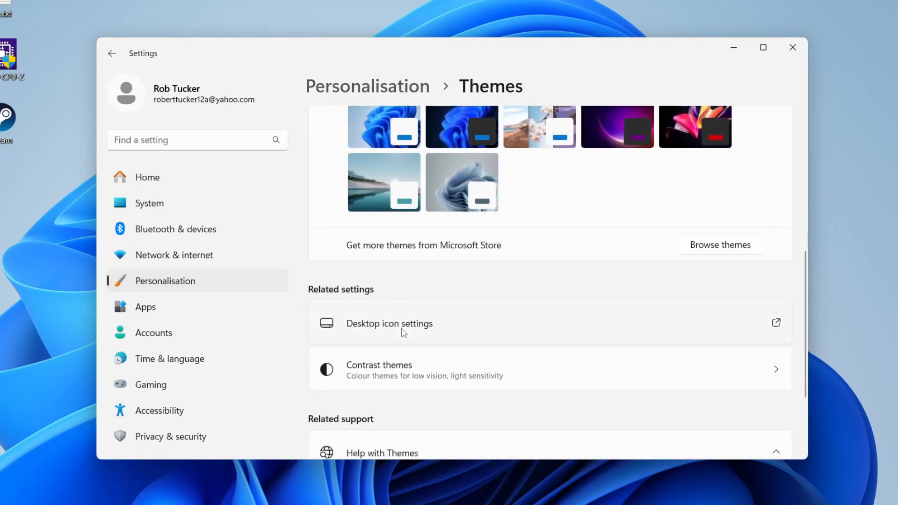
pyautogui.click(403, 324)
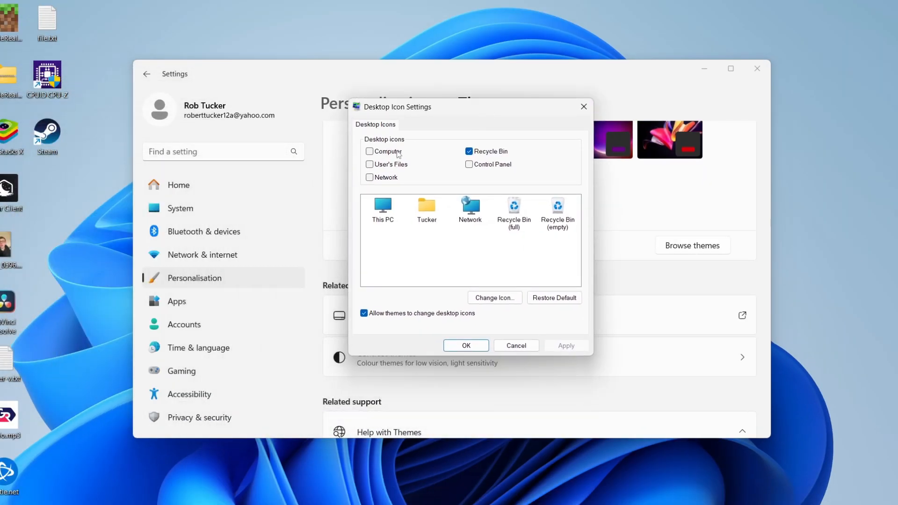
# Enable and apply the Computer (This PC) desktop icon, close Settings, and open Start
pyautogui.click(369, 151)
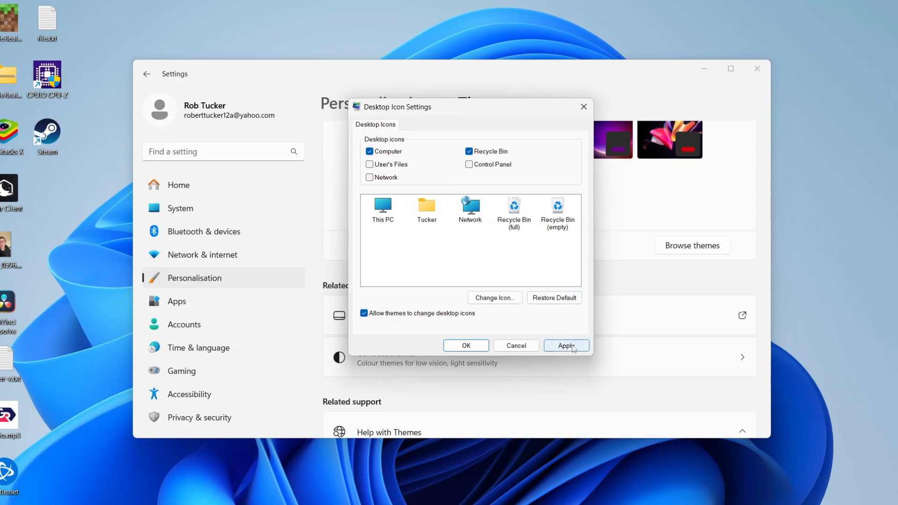
pyautogui.click(566, 346)
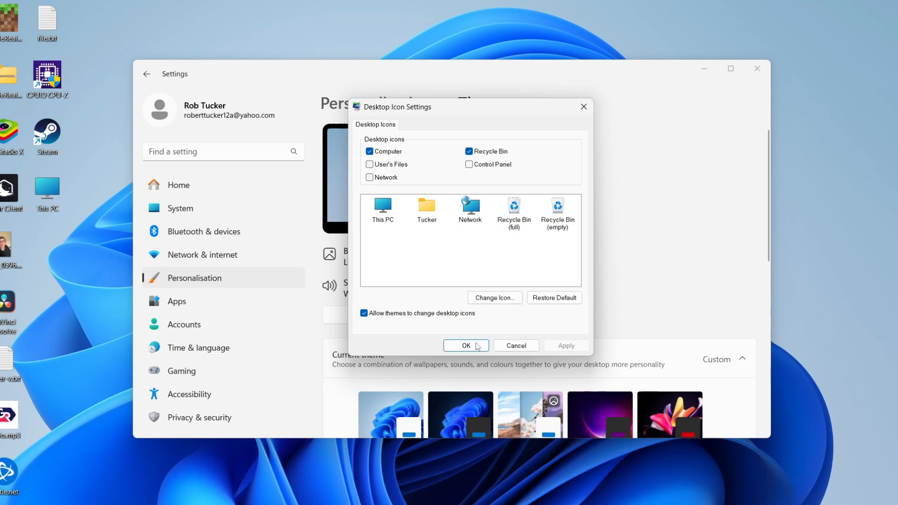
pyautogui.click(466, 346)
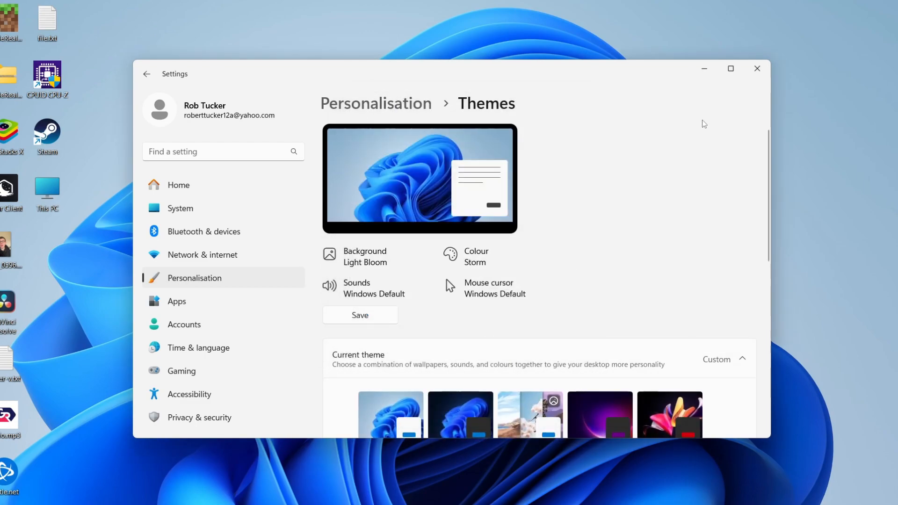
pyautogui.click(757, 69)
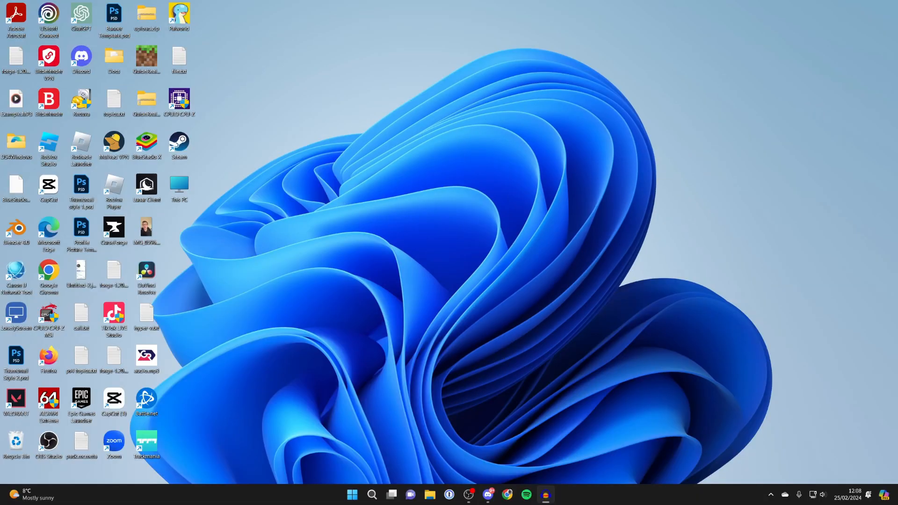
pyautogui.click(352, 495)
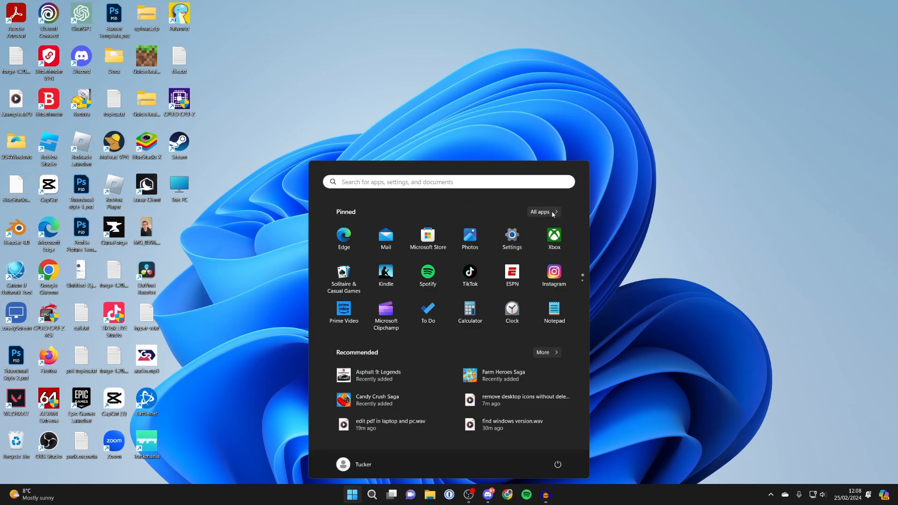
# Show All apps and scroll down the list toward the Camera app
pyautogui.click(543, 212)
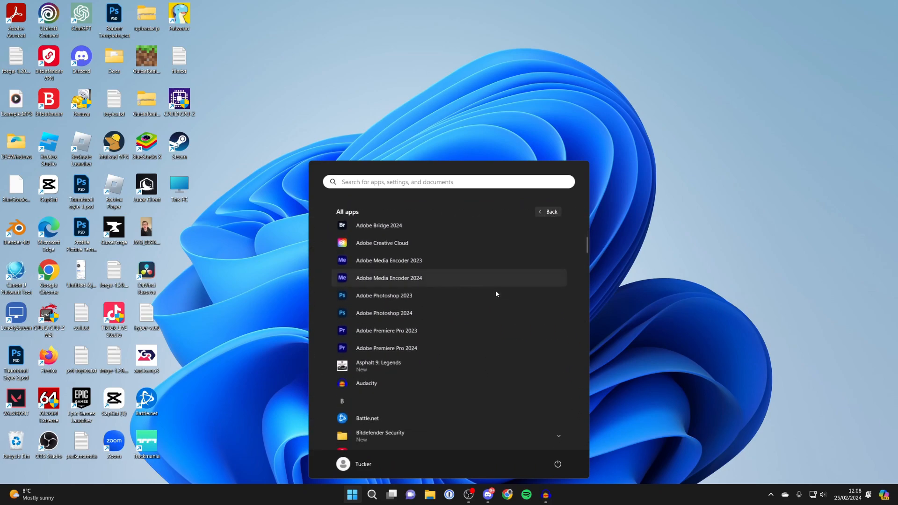
pyautogui.scroll(-3)
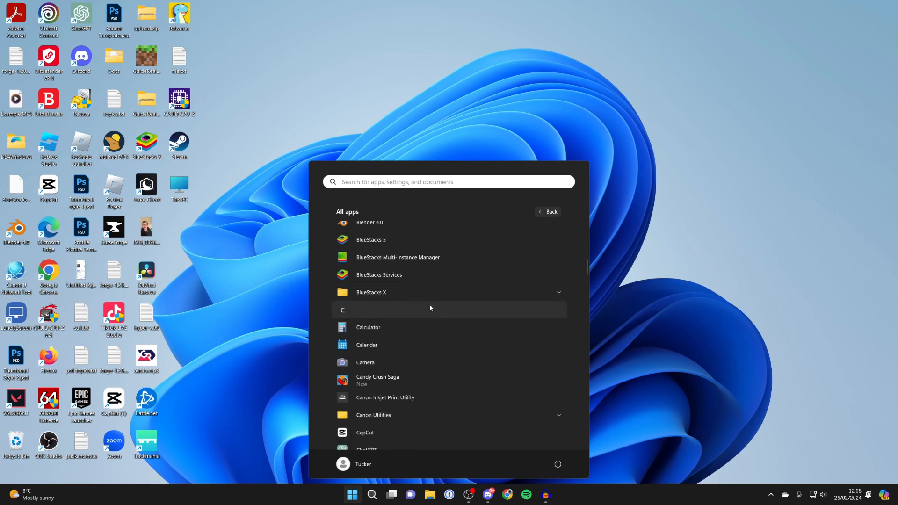
pyautogui.scroll(-3)
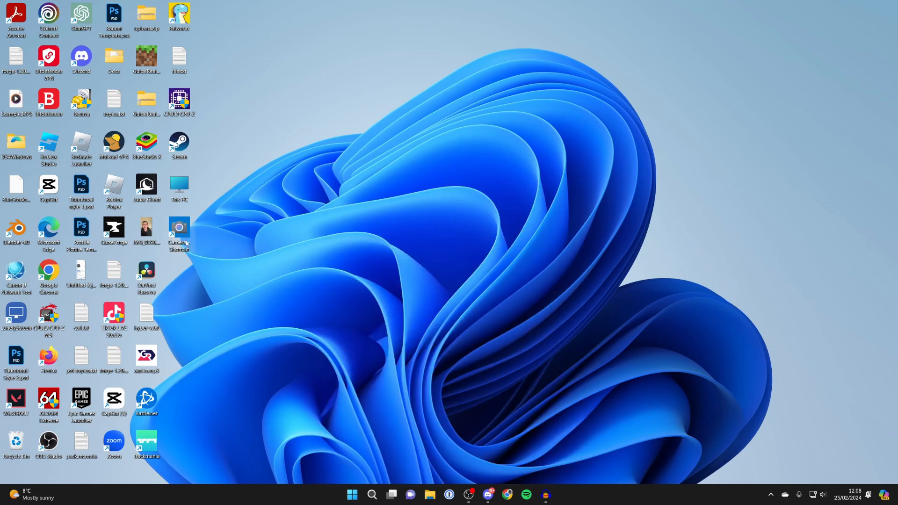
pyautogui.doubleClick(179, 227)
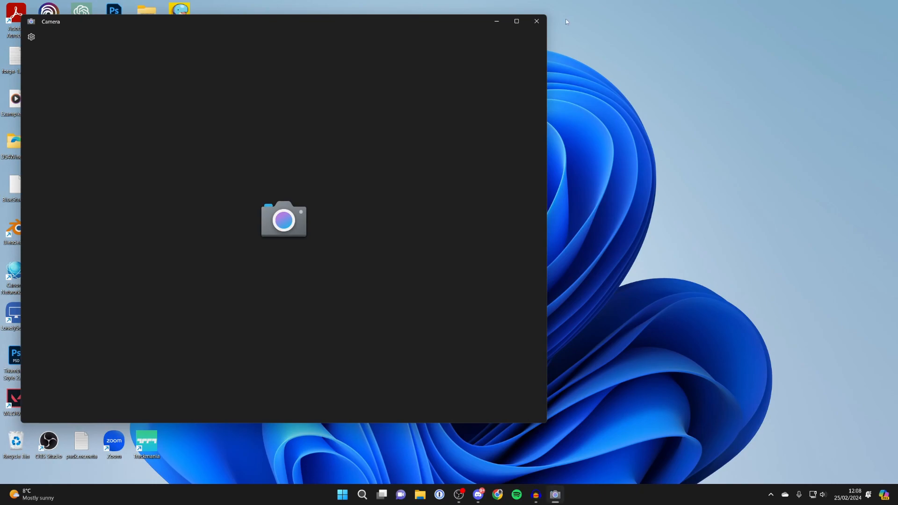
pyautogui.click(536, 22)
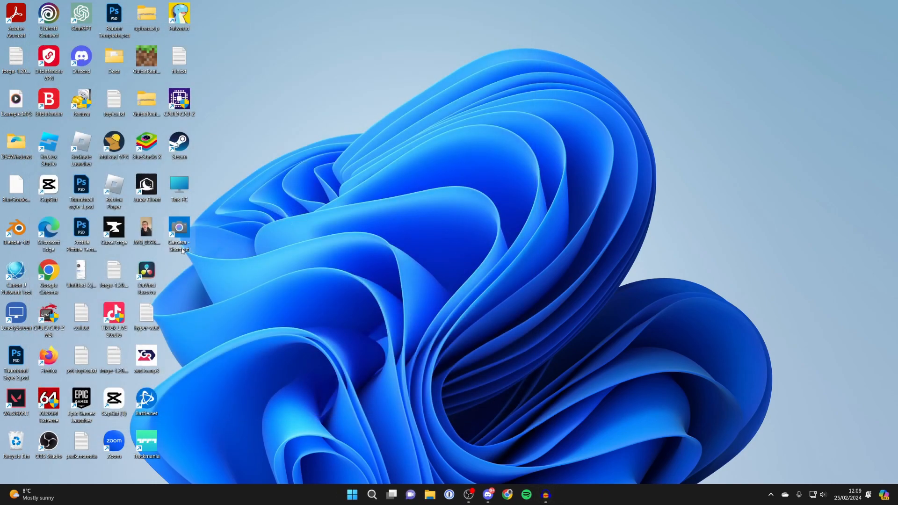
pyautogui.moveTo(179, 228)
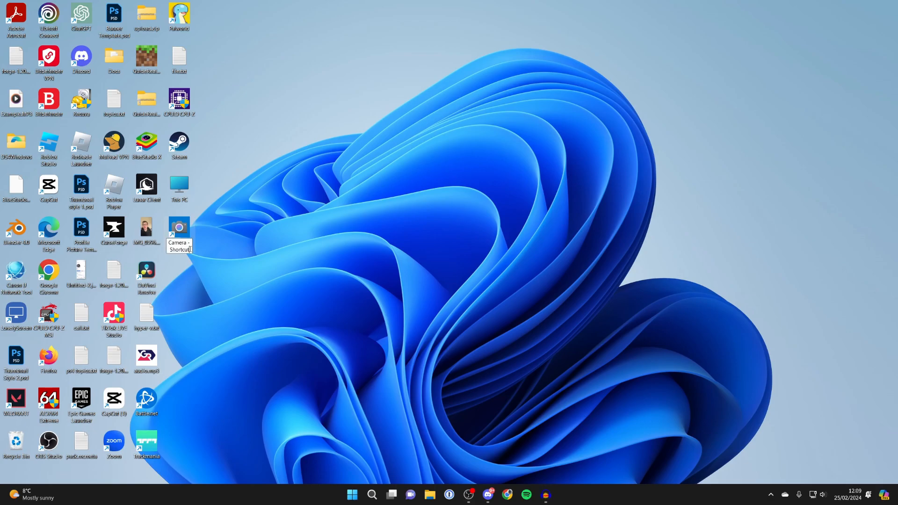